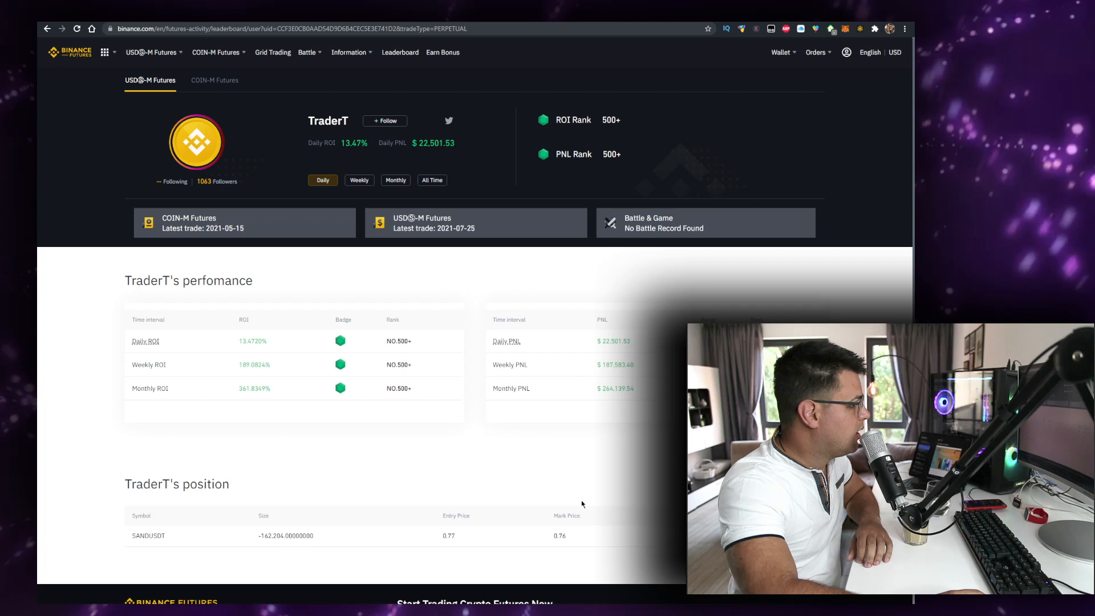
# Follow the TraderT trader profile on the Binance Futures leaderboard.
pyautogui.click(384, 119)
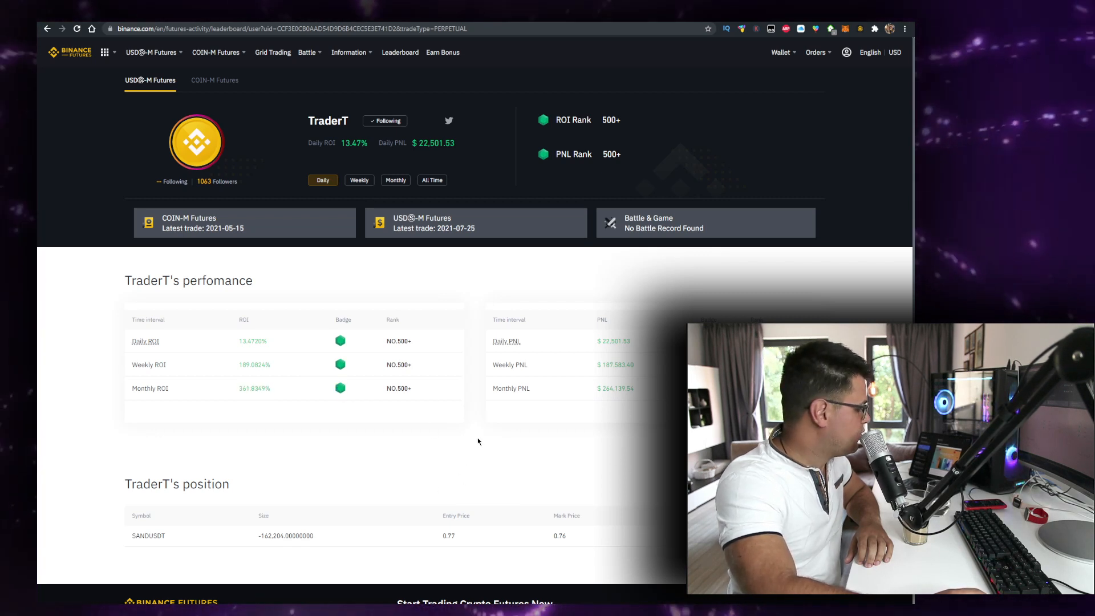
pyautogui.moveTo(444, 480)
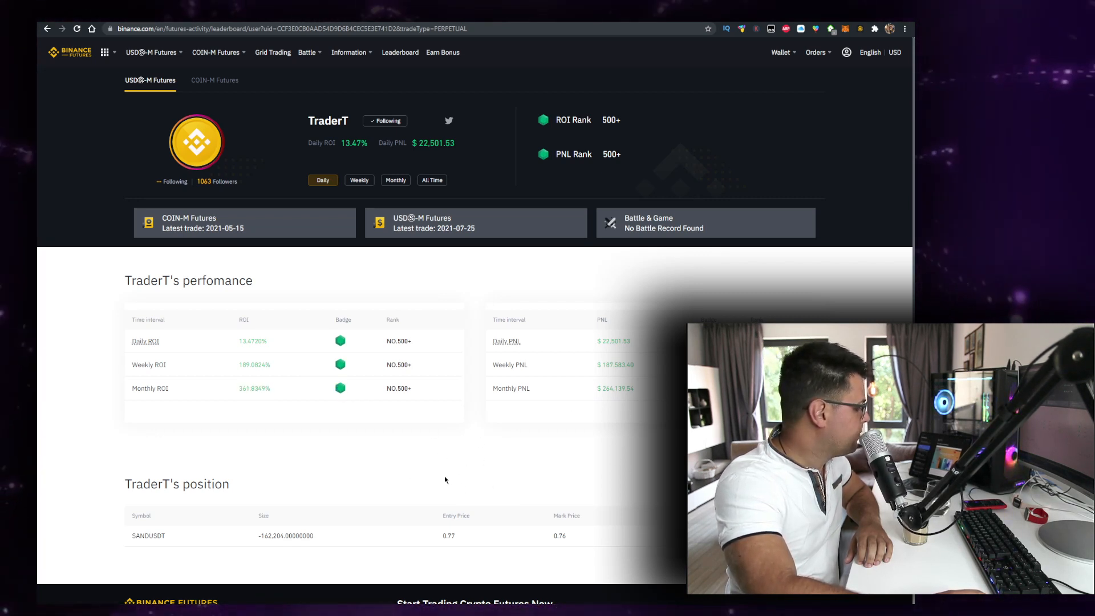
pyautogui.moveTo(458, 476)
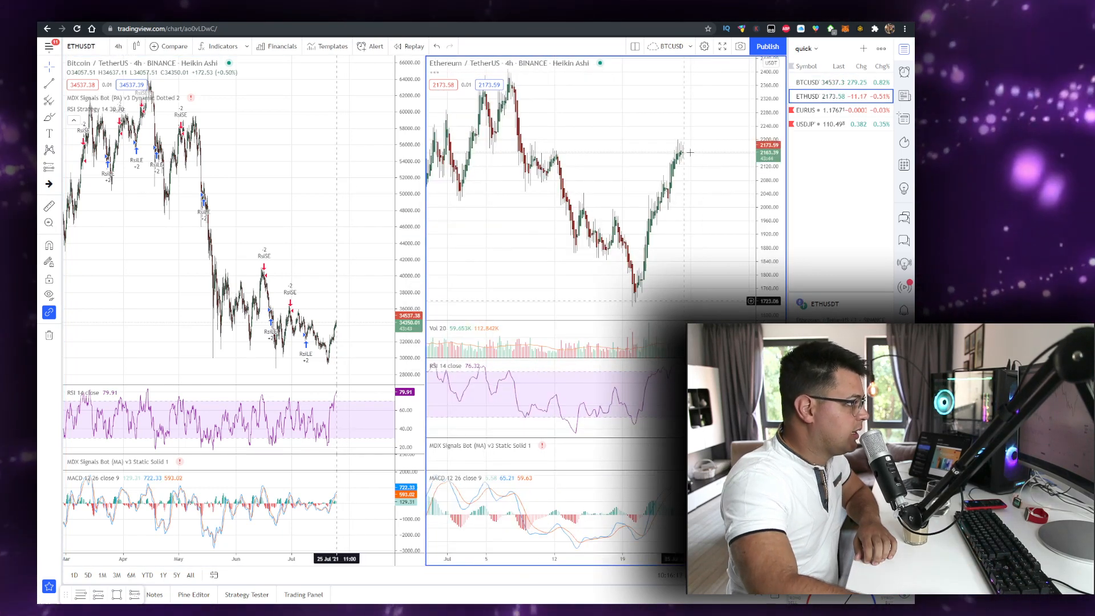
pyautogui.moveTo(676, 168)
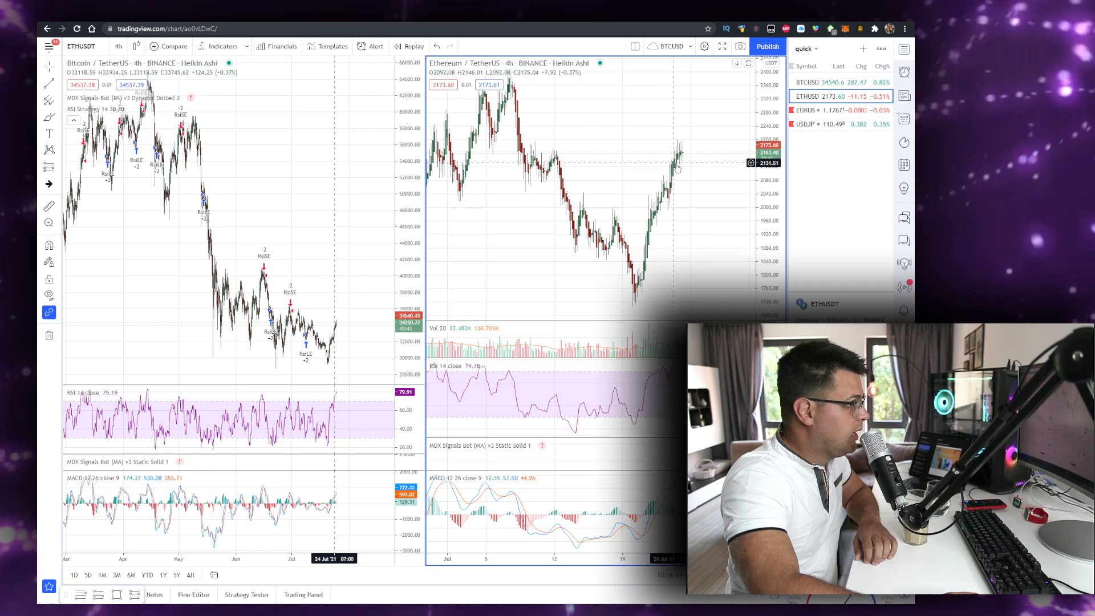
pyautogui.moveTo(675, 156)
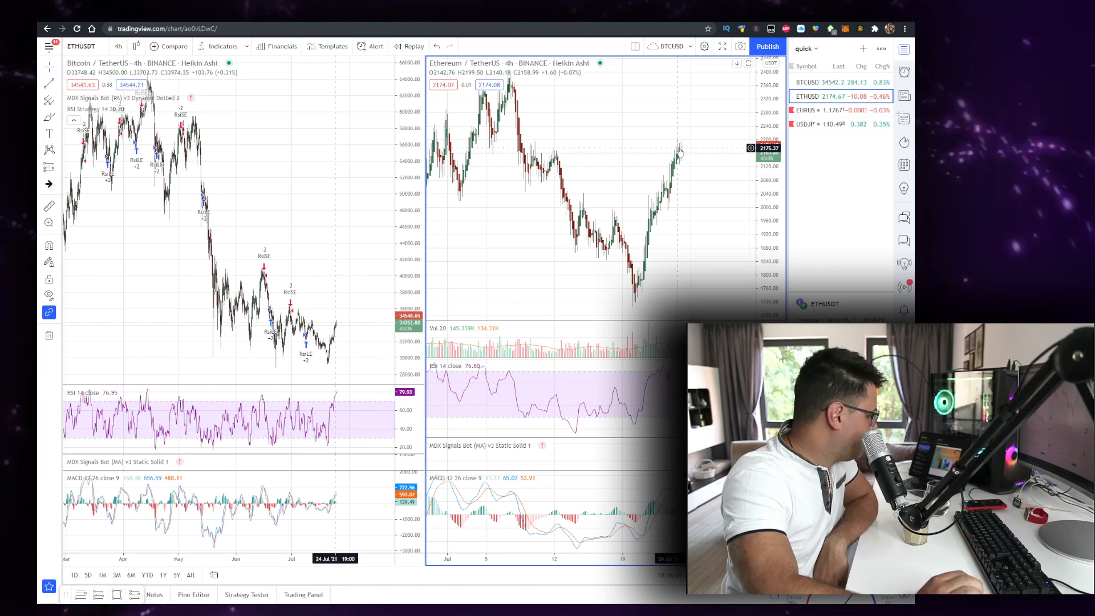
pyautogui.moveTo(681, 134)
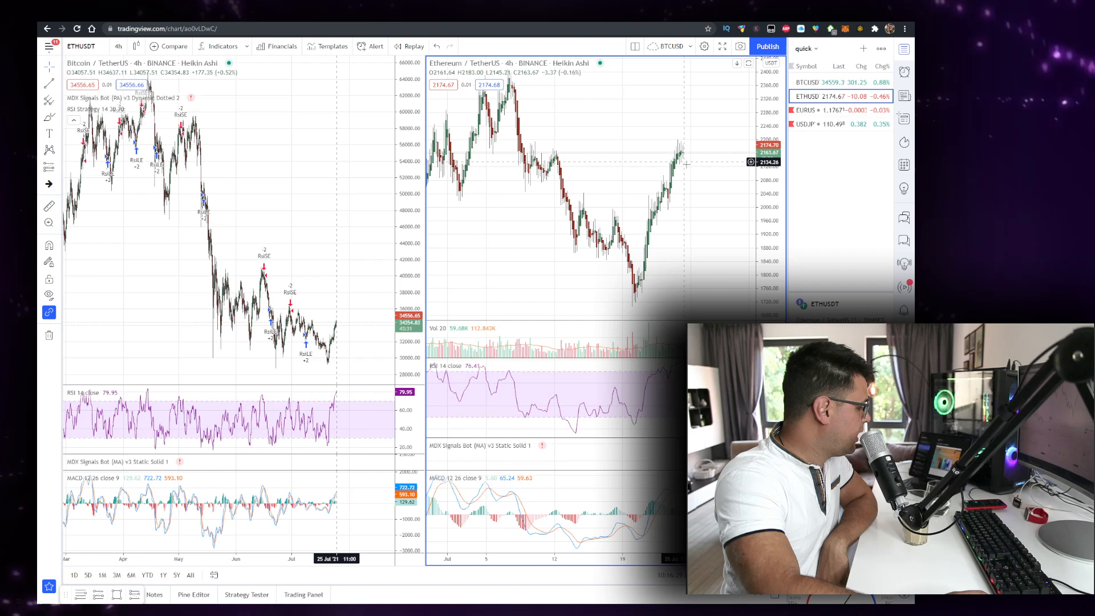
pyautogui.moveTo(691, 155)
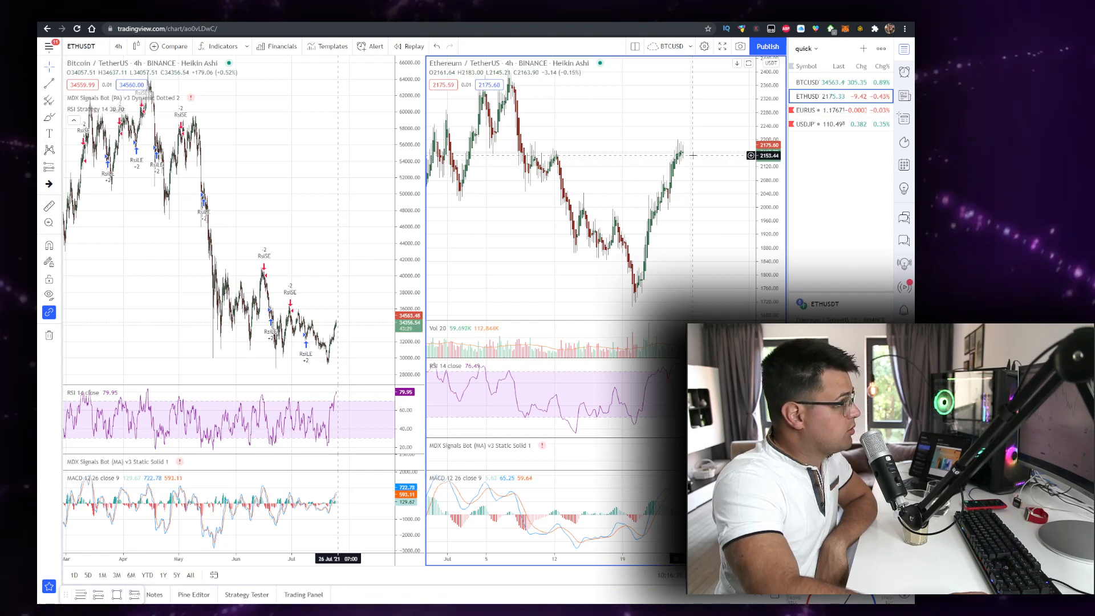
pyautogui.moveTo(684, 150)
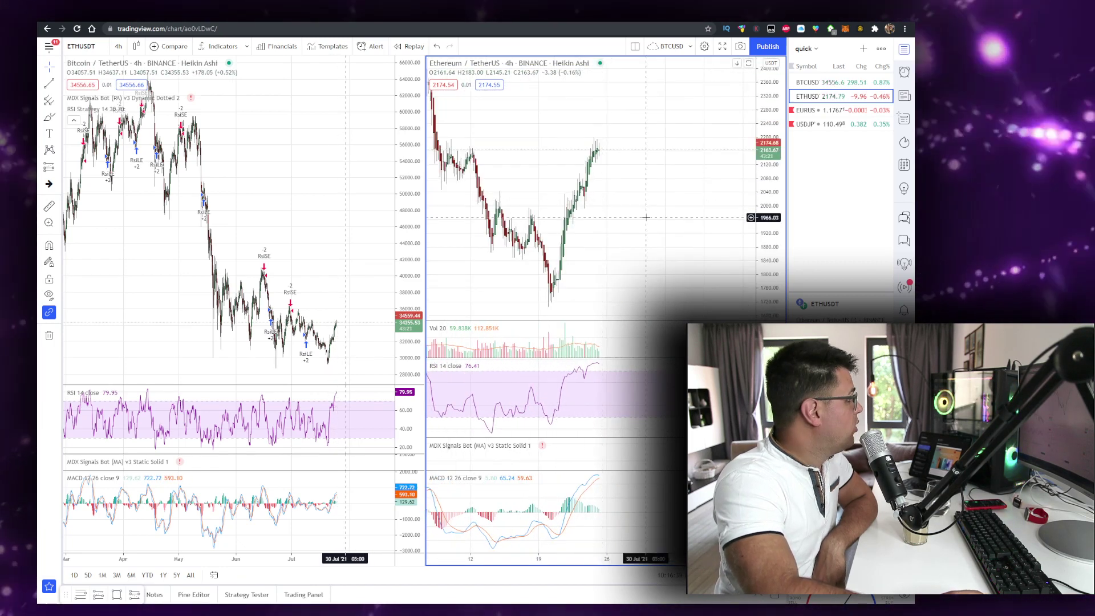
# Make the Bitcoin BTCUSDT 4h chart the active pane in the split layout.
pyautogui.click(824, 82)
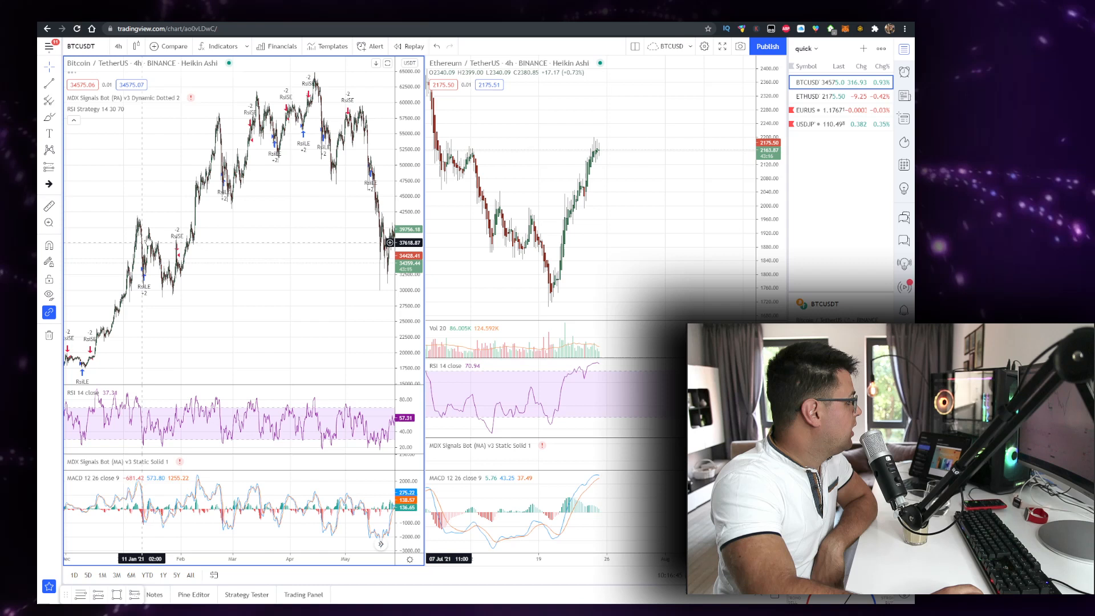
pyautogui.moveTo(194, 225)
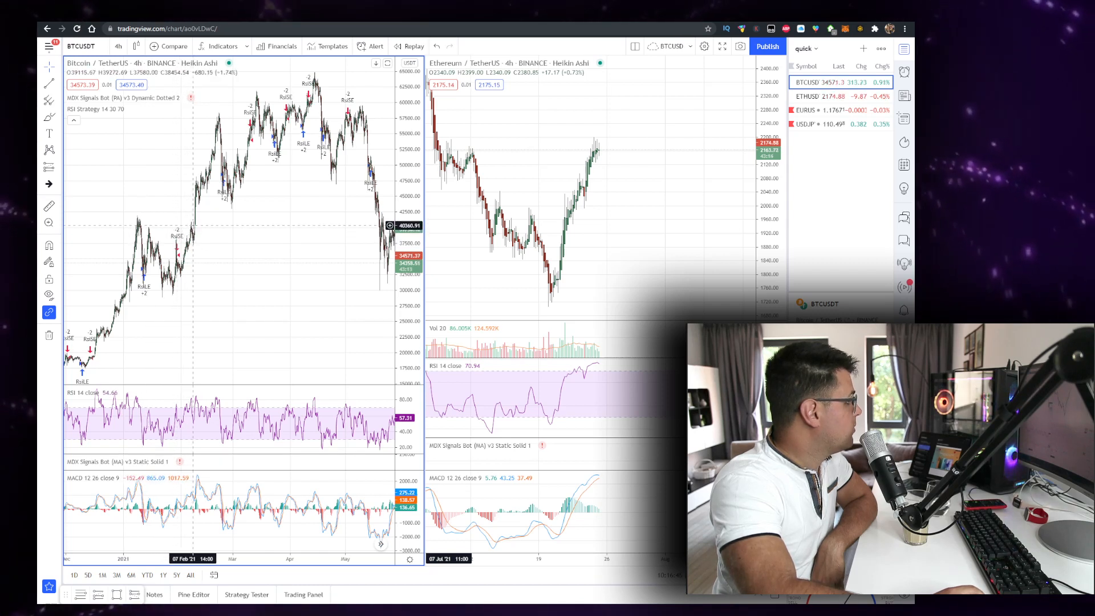
pyautogui.moveTo(194, 236)
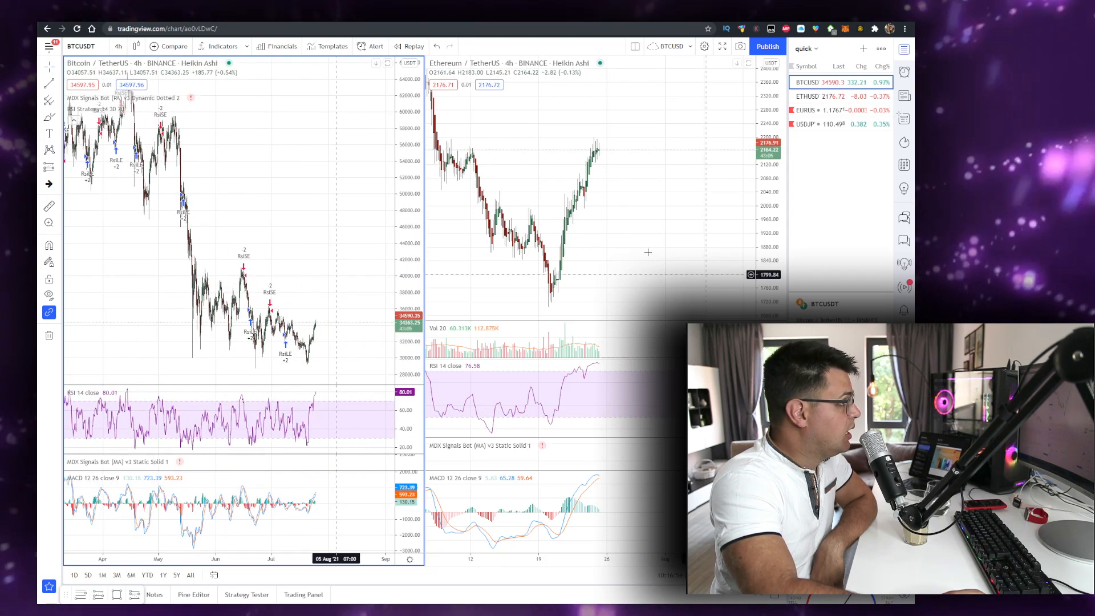
pyautogui.click(809, 96)
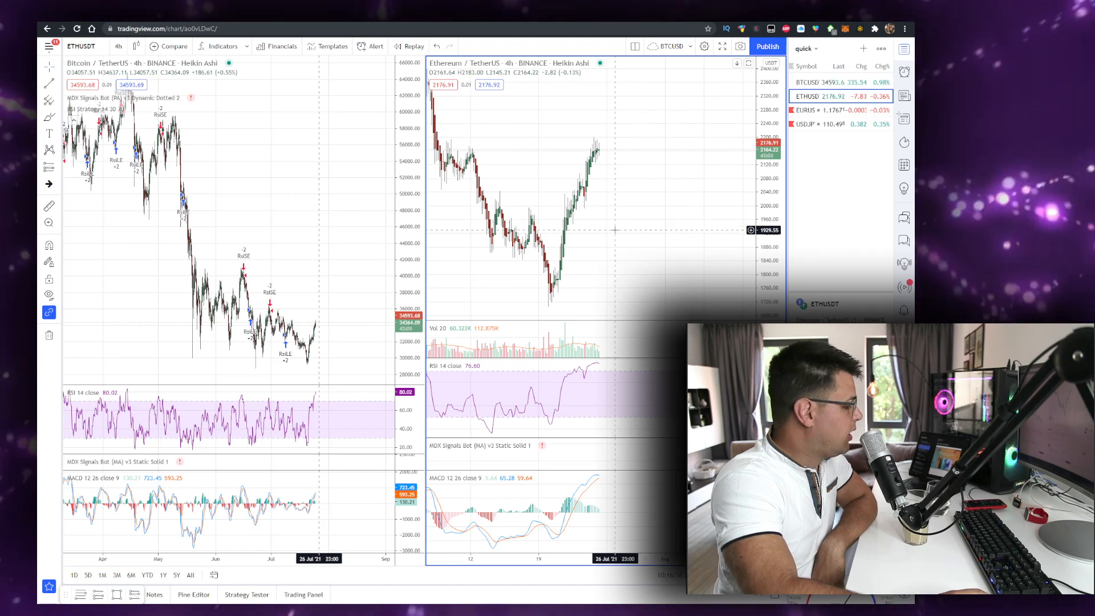
pyautogui.moveTo(612, 228)
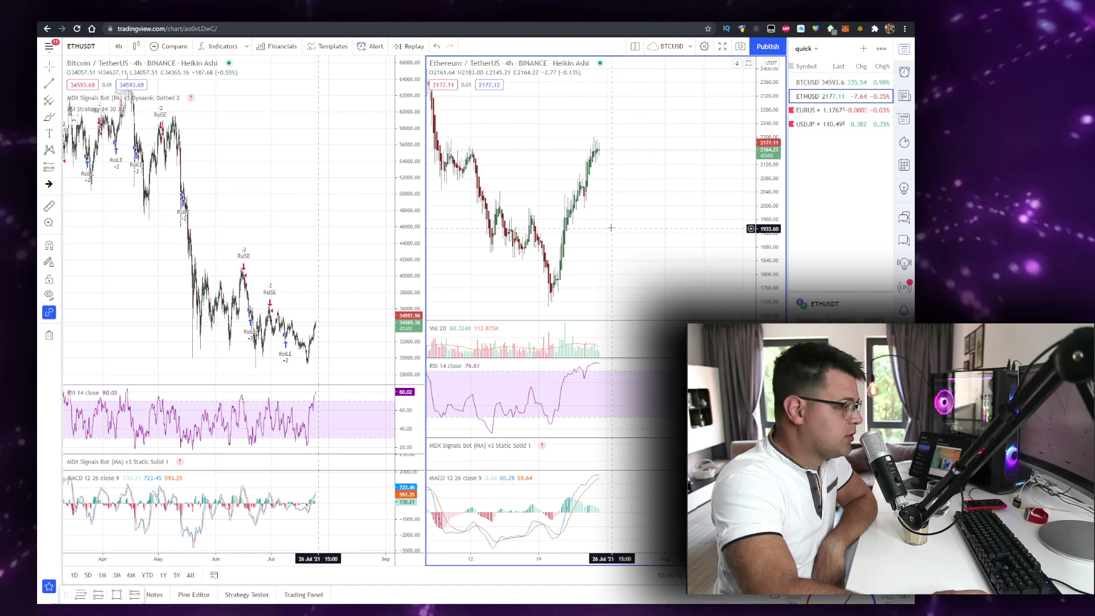